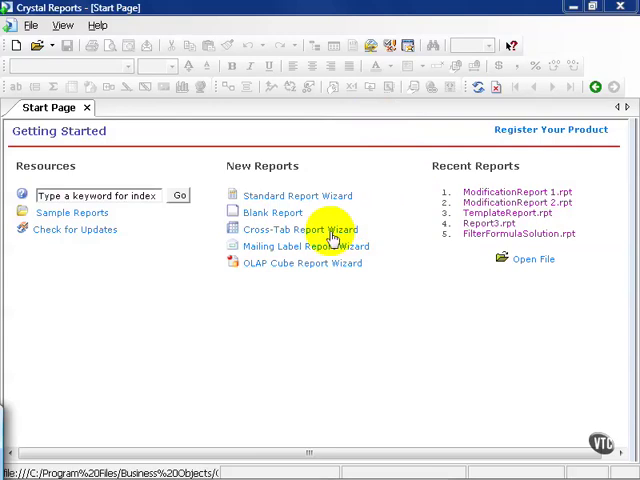
- Start a Cross-Tab Report Wizard using the Employee, Office and Revenue_Transaction tables
{"action": "left_click", "coordinate": [301, 230]}
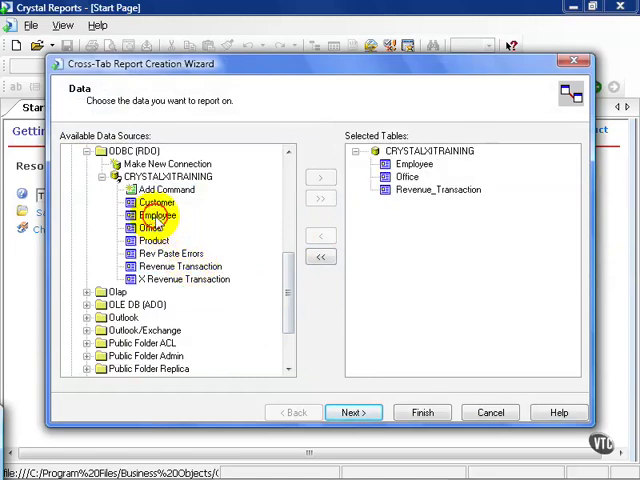
- Clear the default links, move Office under Employee, and link the tables on key fields like EmployeeID
{"action": "left_click", "coordinate": [352, 412]}
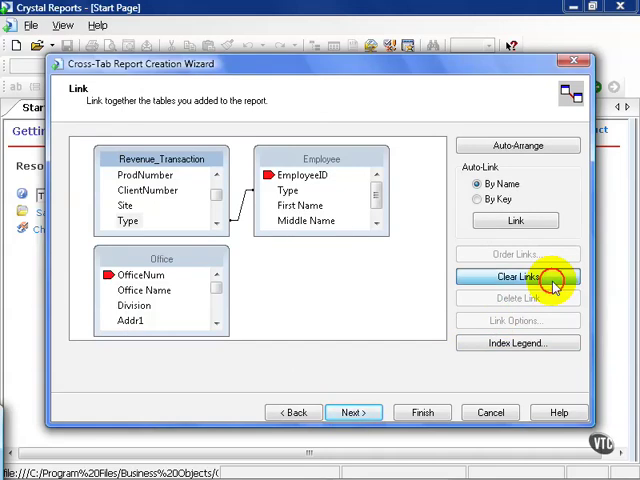
{"action": "left_click", "coordinate": [517, 277]}
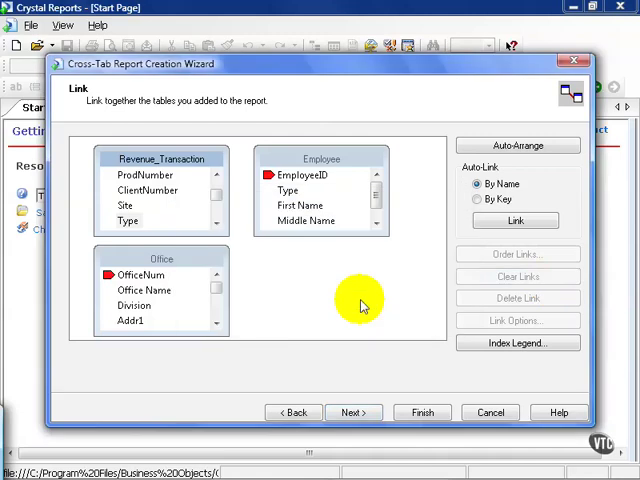
{"action": "left_click_drag", "start_coordinate": [161, 258], "coordinate": [327, 253]}
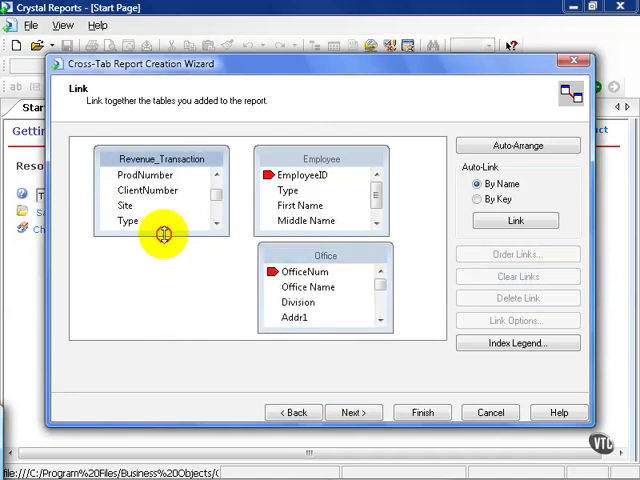
{"action": "scroll", "scroll_direction": "down", "scroll_amount": 3}
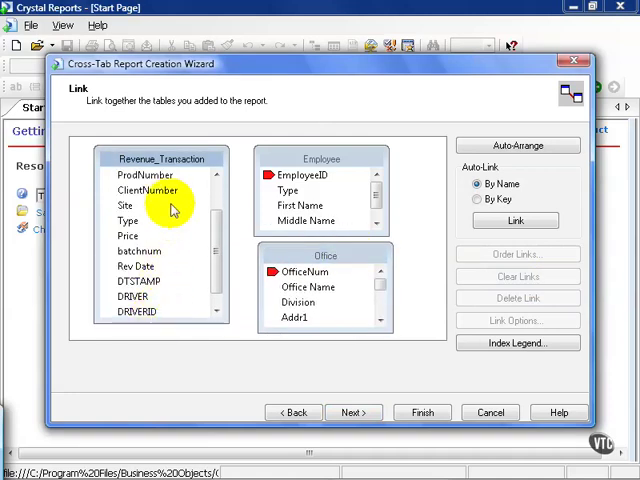
{"action": "left_click", "coordinate": [124, 205]}
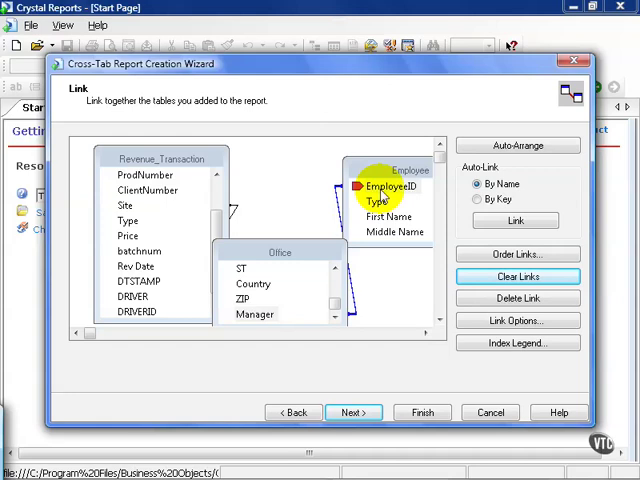
{"action": "left_click", "coordinate": [352, 412]}
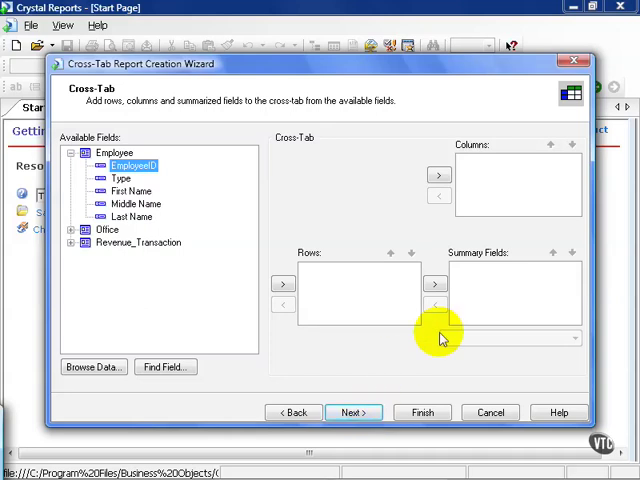
- Use Employee First Name as rows and revenue date grouped by year as columns
{"action": "left_click", "coordinate": [130, 191]}
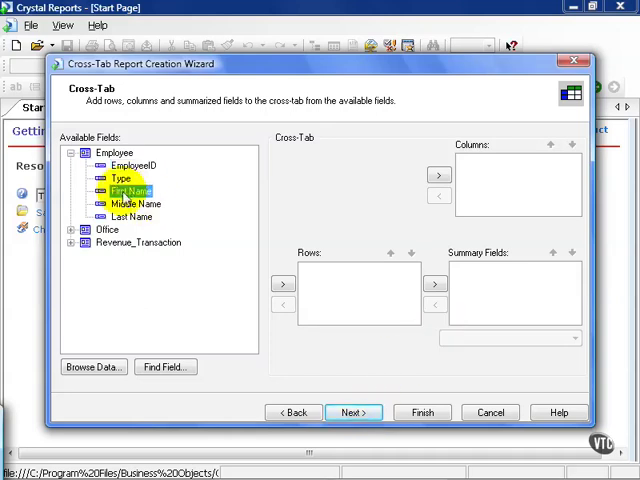
{"action": "left_click", "coordinate": [283, 284]}
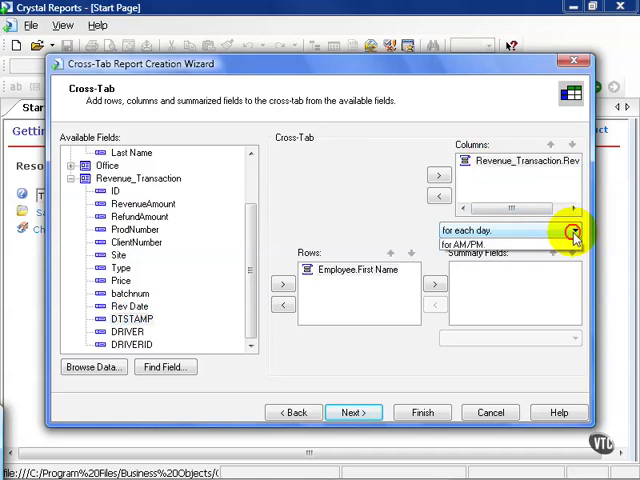
{"action": "left_click", "coordinate": [572, 230]}
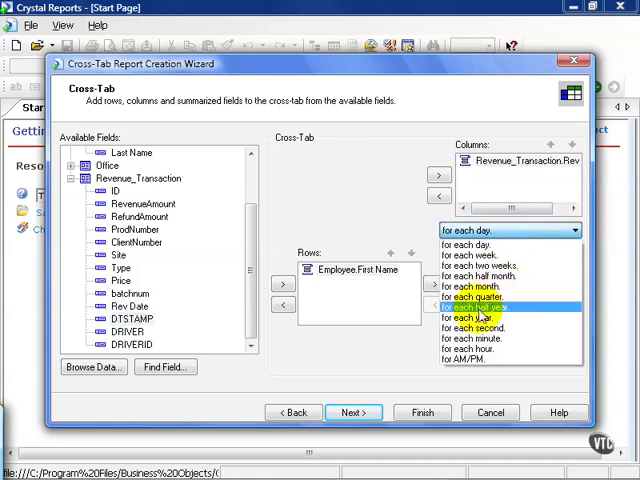
{"action": "left_click", "coordinate": [468, 311]}
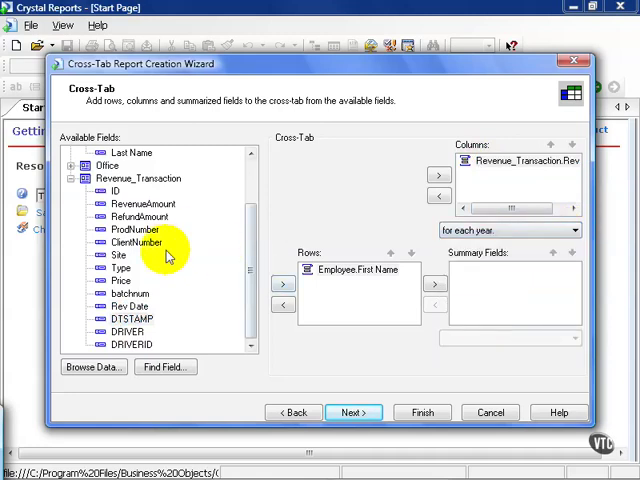
{"action": "mouse_move", "coordinate": [350, 250]}
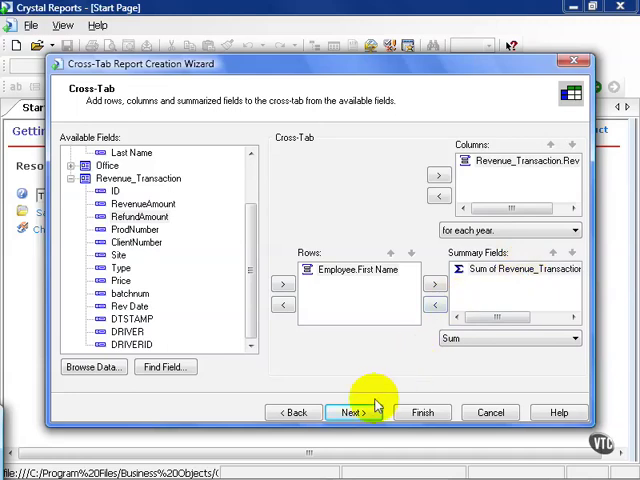
- Skip the chart and record selection steps, adding no chart and no filters
{"action": "left_click", "coordinate": [356, 412]}
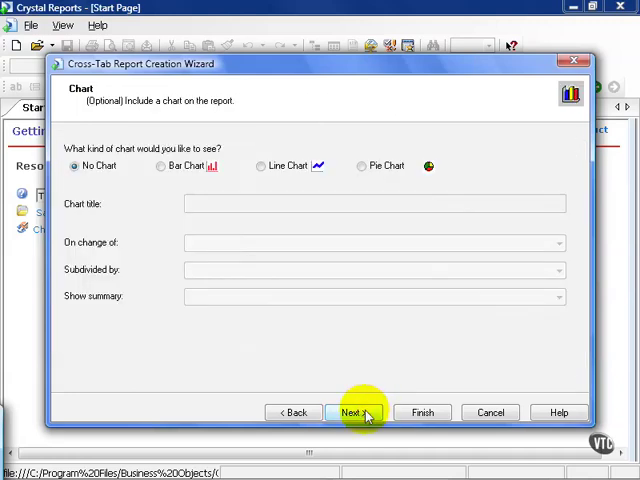
{"action": "left_click", "coordinate": [353, 412]}
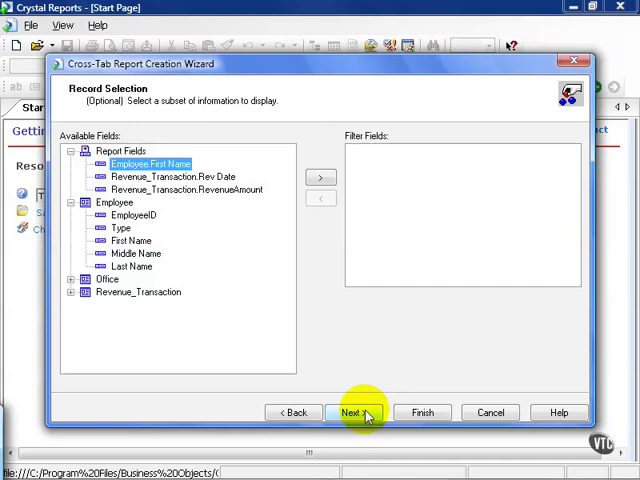
{"action": "left_click", "coordinate": [352, 412]}
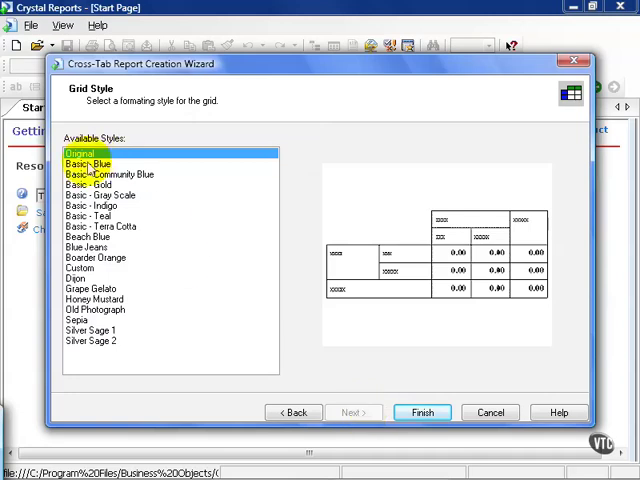
- Preview Community Blue, Terra Cotta, Custom, Grape Gelato and Honey Mustard, then finish with Original
{"action": "left_click", "coordinate": [100, 173]}
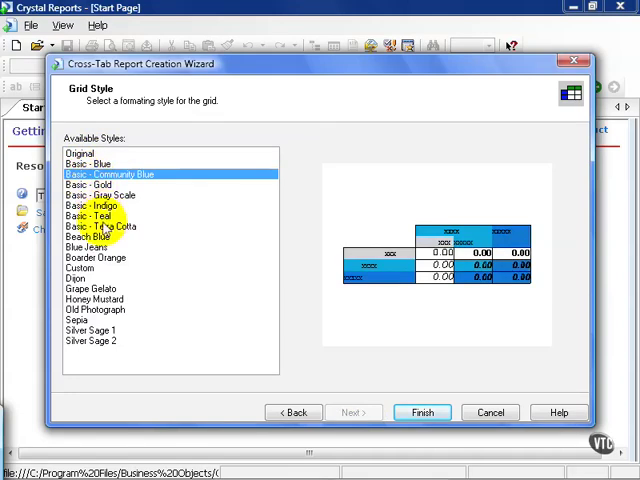
{"action": "left_click", "coordinate": [102, 226]}
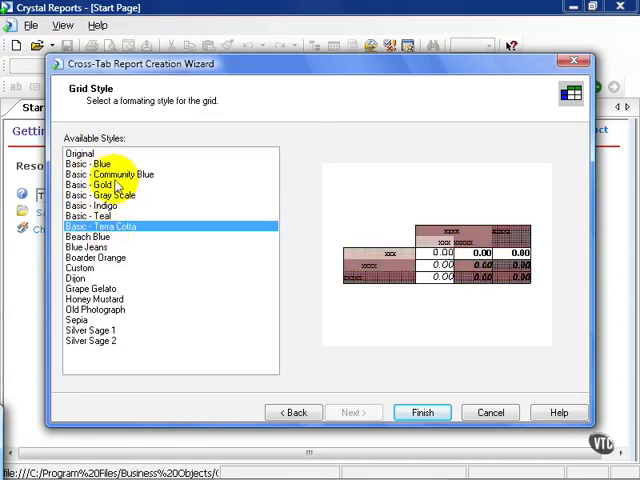
{"action": "left_click", "coordinate": [78, 267]}
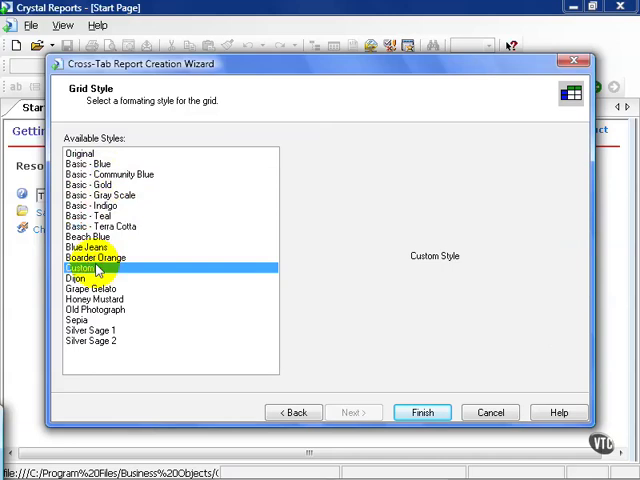
{"action": "left_click", "coordinate": [91, 289]}
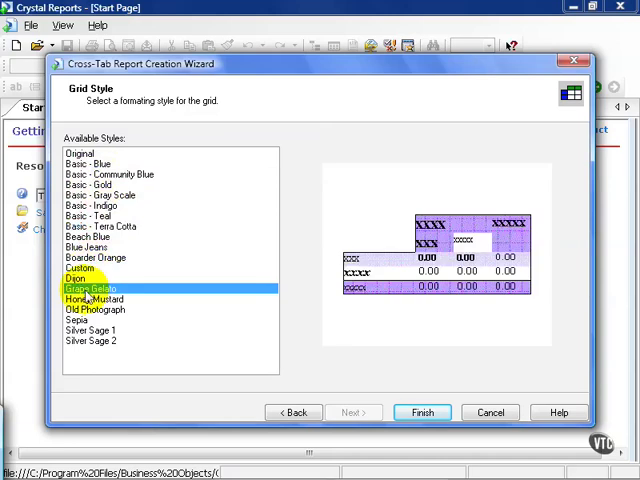
{"action": "left_click", "coordinate": [95, 299]}
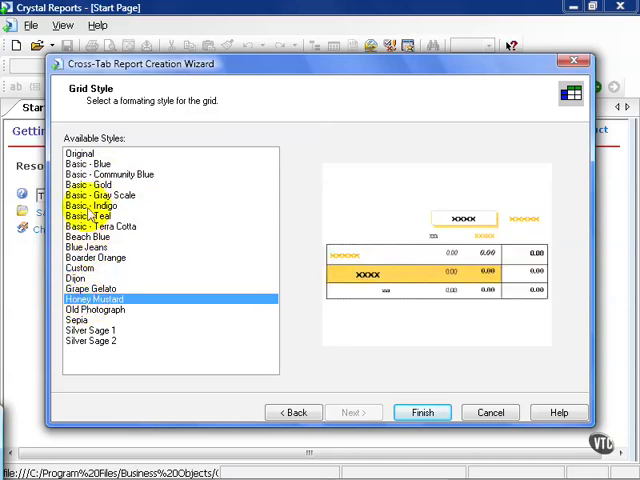
{"action": "left_click", "coordinate": [80, 152]}
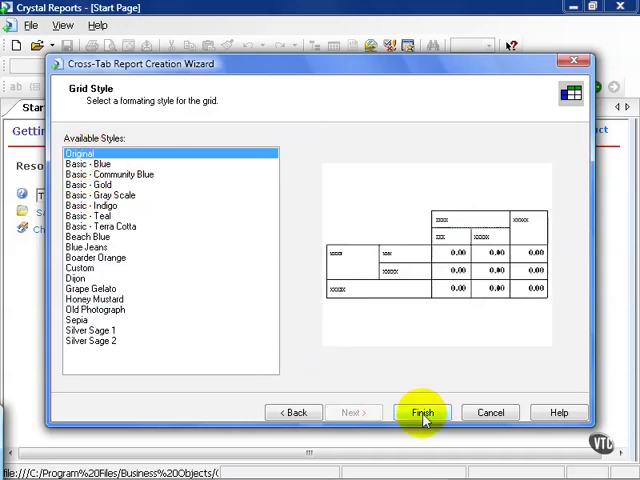
{"action": "left_click", "coordinate": [420, 412]}
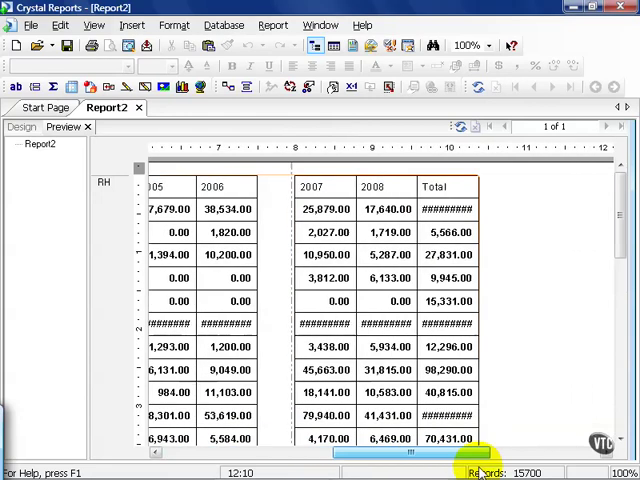
- Widen the Total column cells so revenue sums show instead of ####
{"action": "scroll", "scroll_direction": "right", "scroll_amount": 3}
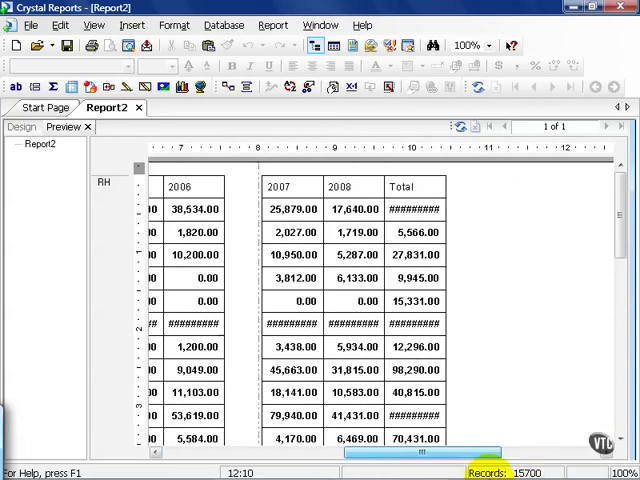
{"action": "left_click", "coordinate": [410, 209]}
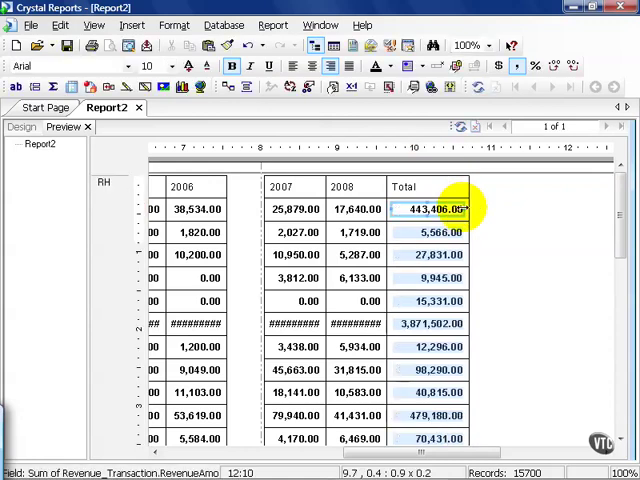
{"action": "left_click", "coordinate": [360, 323]}
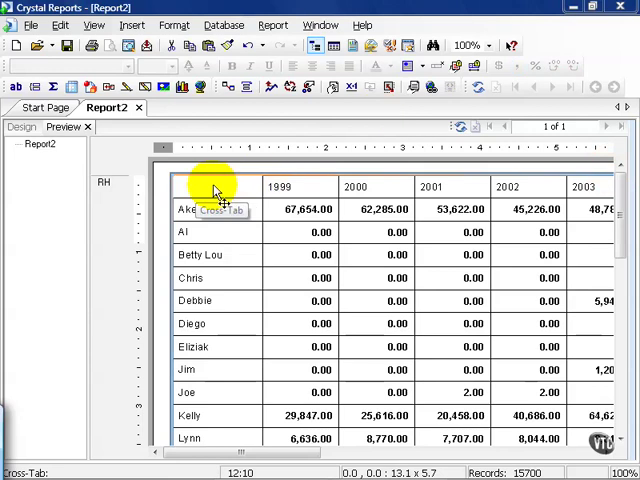
- Pivot the cross-tab in Cross-Tab Expert: Rev Date to rows, First Name to columns
{"action": "right_click", "coordinate": [215, 190]}
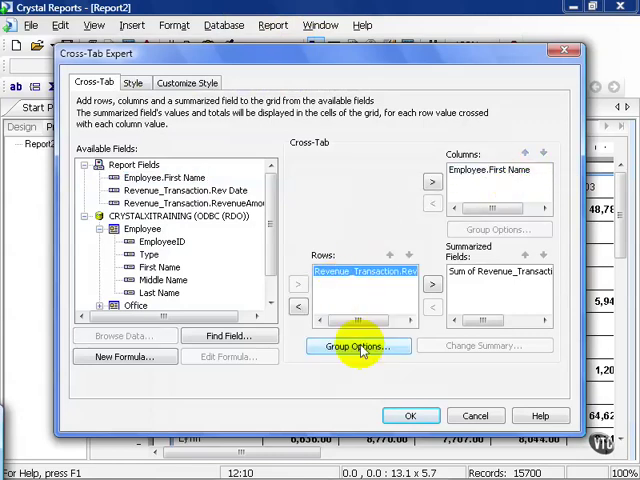
{"action": "left_click", "coordinate": [357, 346]}
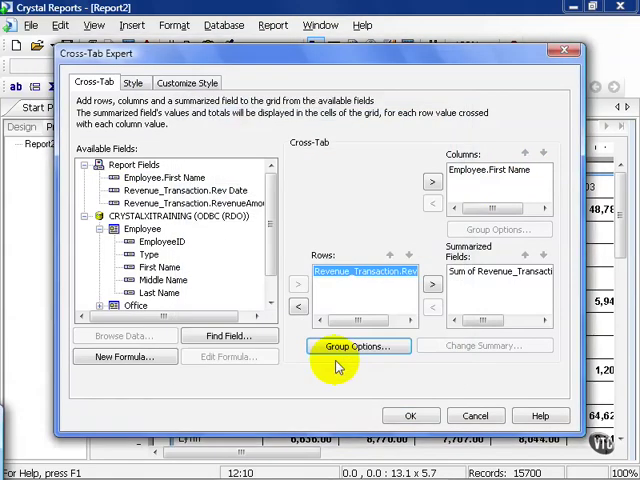
{"action": "left_click", "coordinate": [411, 415]}
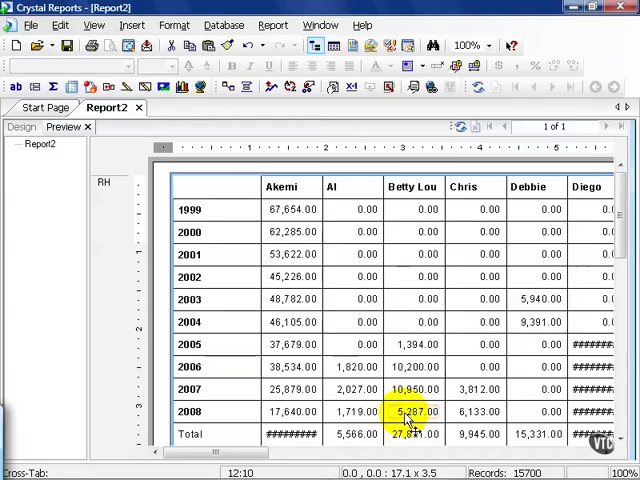
{"action": "mouse_move", "coordinate": [411, 412]}
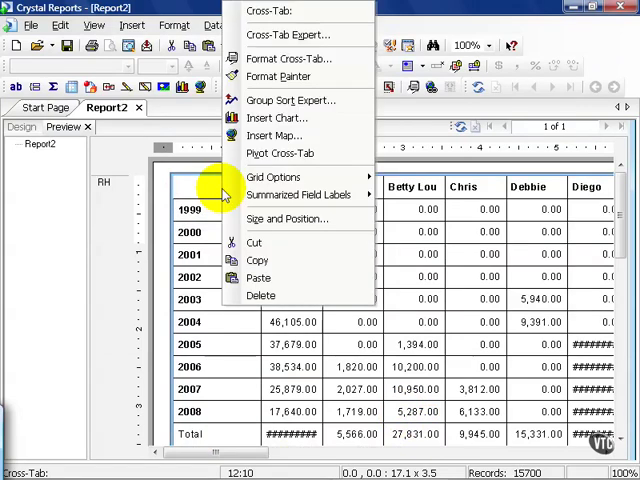
- Add Office Name as a row under year and average RevenueAmount as a second summary
{"action": "left_click", "coordinate": [292, 34]}
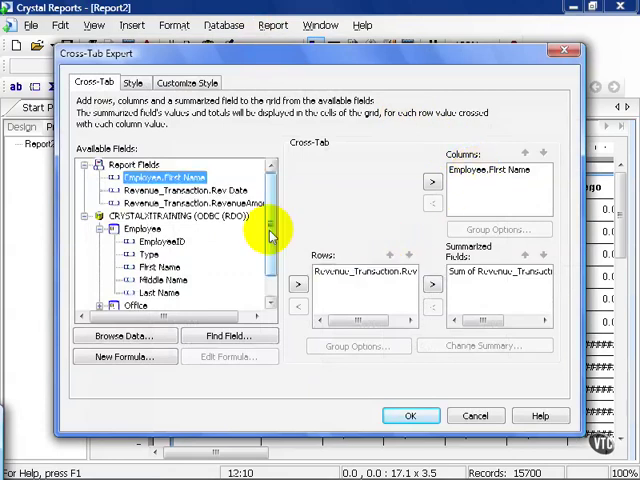
{"action": "scroll", "scroll_direction": "down", "scroll_amount": 3}
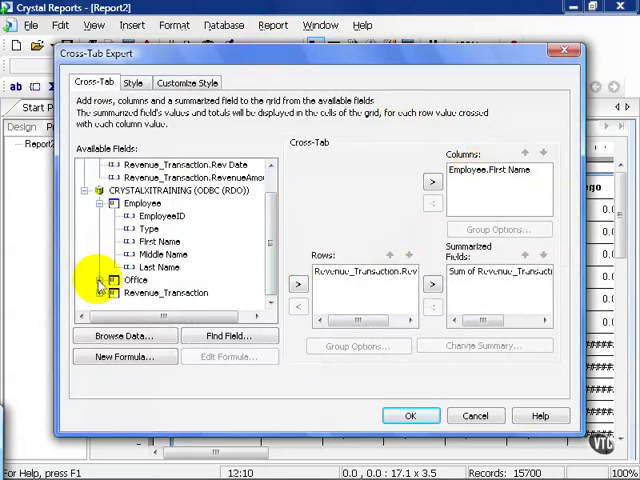
{"action": "left_click", "coordinate": [99, 282]}
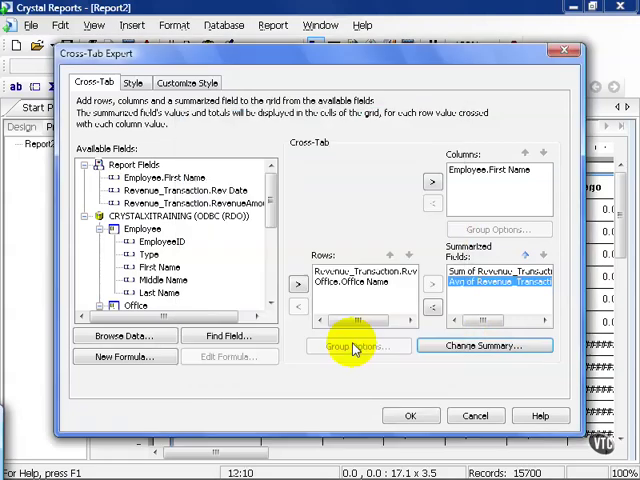
{"action": "left_click", "coordinate": [411, 415]}
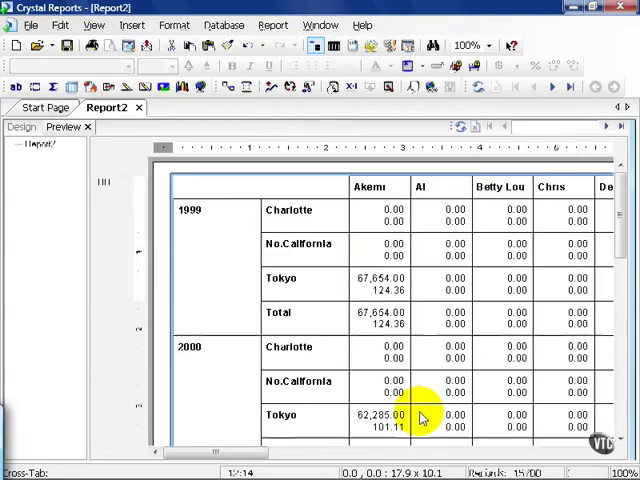